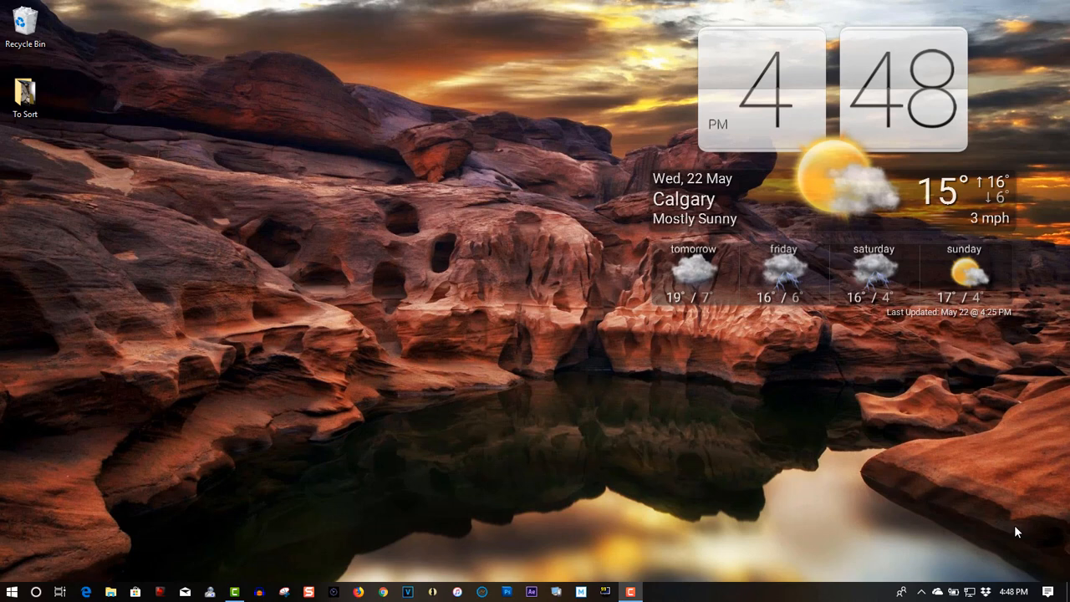
pyautogui.moveTo(849, 527)
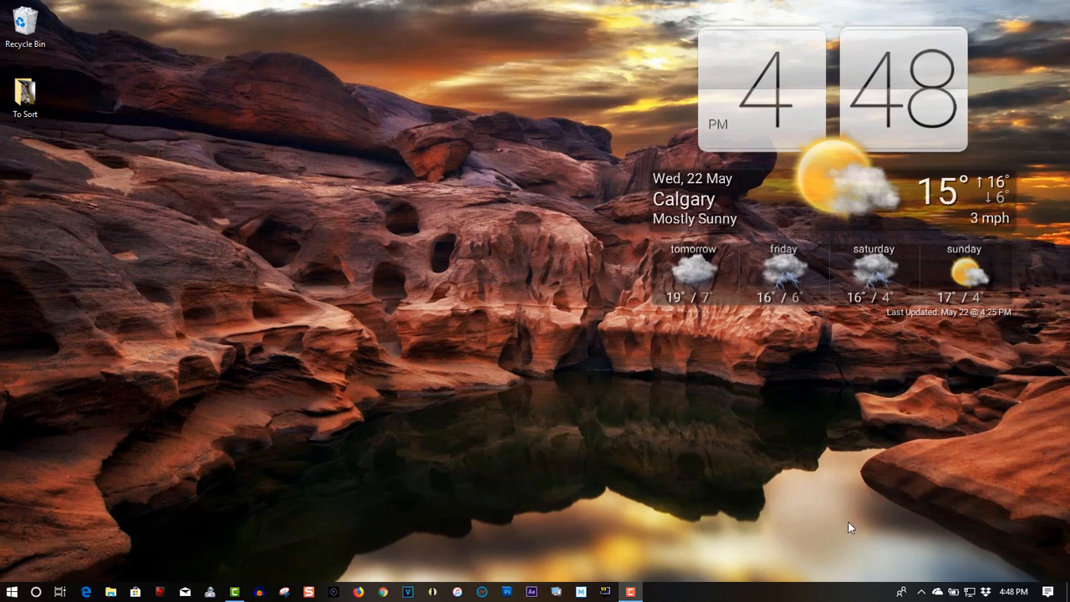
pyautogui.moveTo(408, 385)
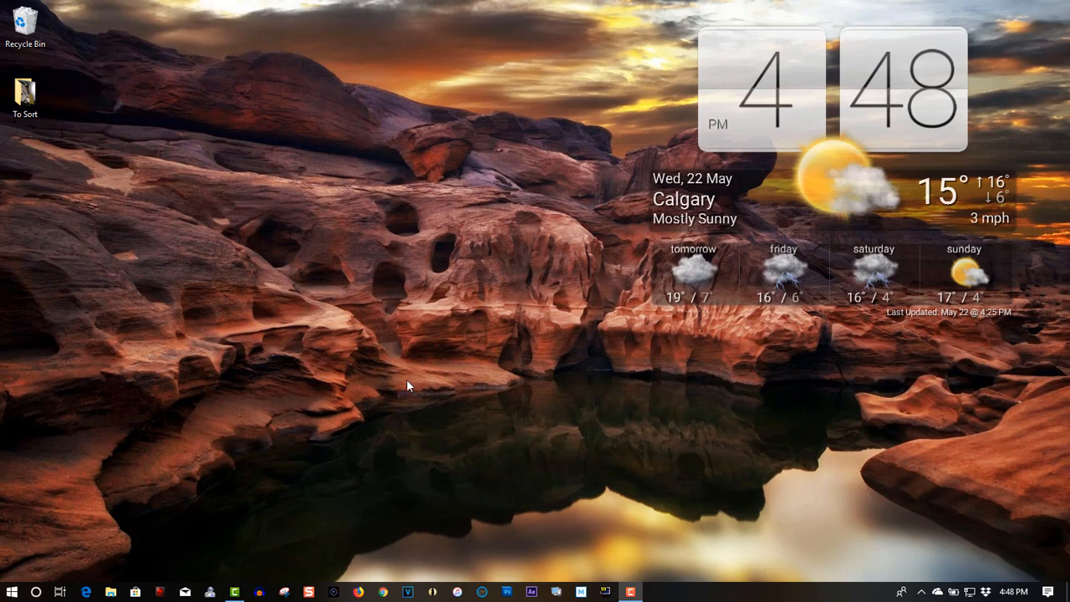
pyautogui.moveTo(117, 567)
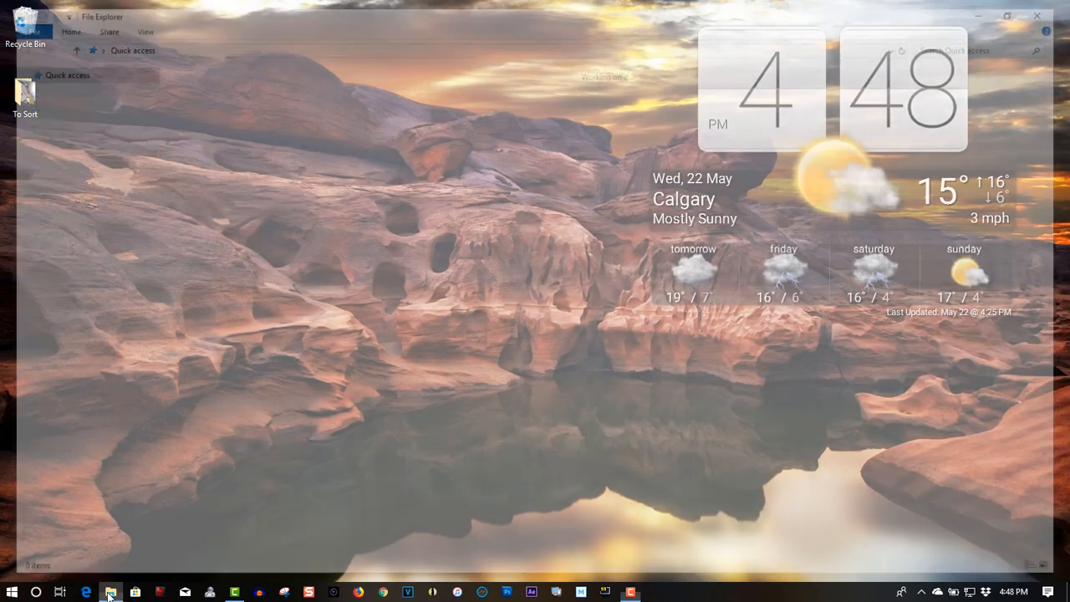
pyautogui.click(109, 591)
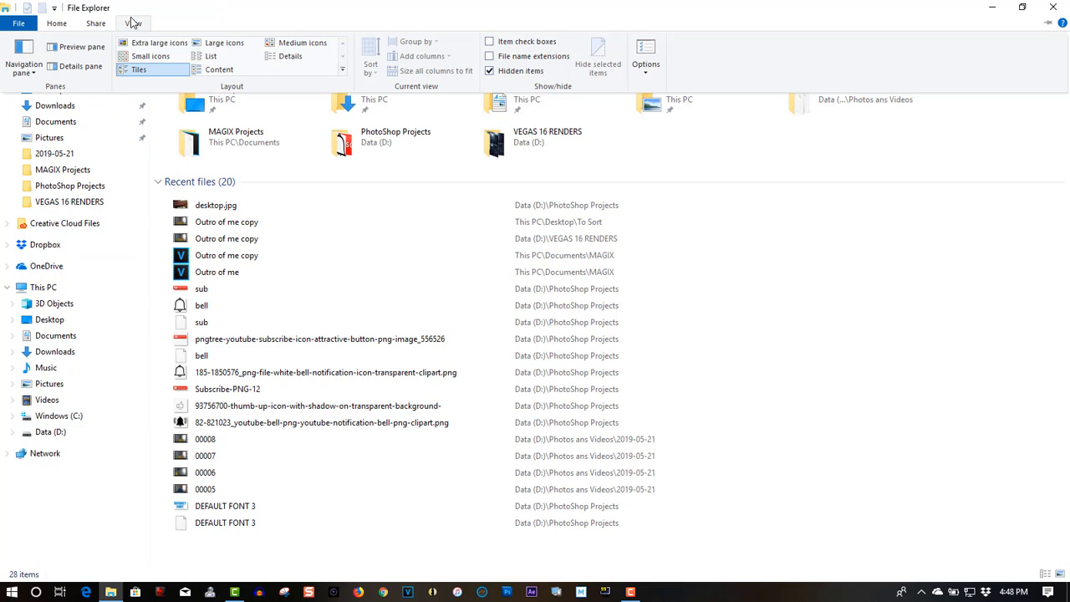
pyautogui.click(489, 70)
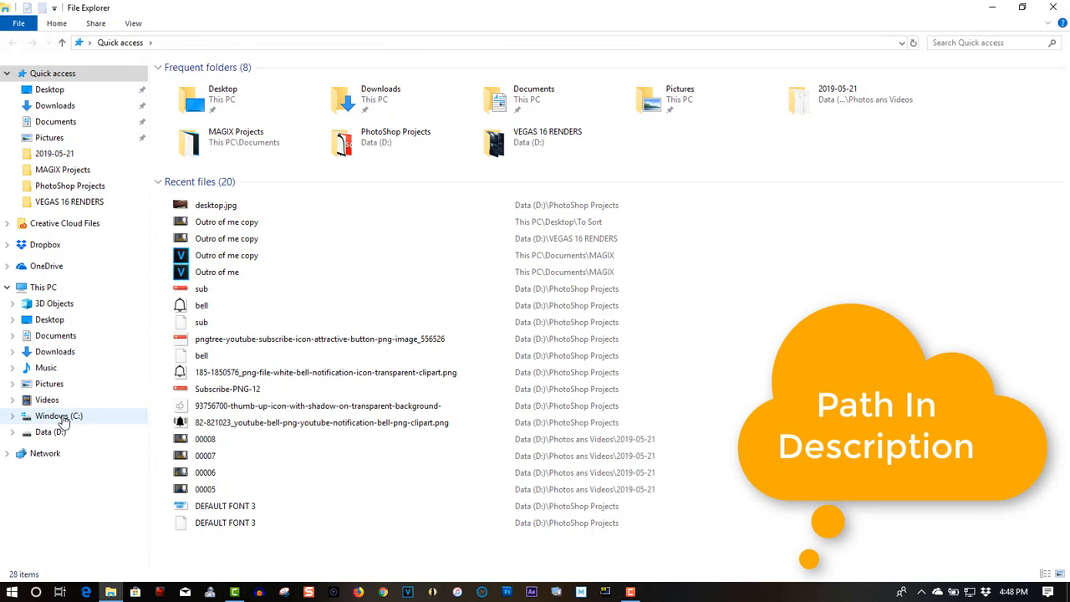
# Step: Drill from drive C: through Users, the user folder, AppData and Local toward Packages
pyautogui.click(59, 415)
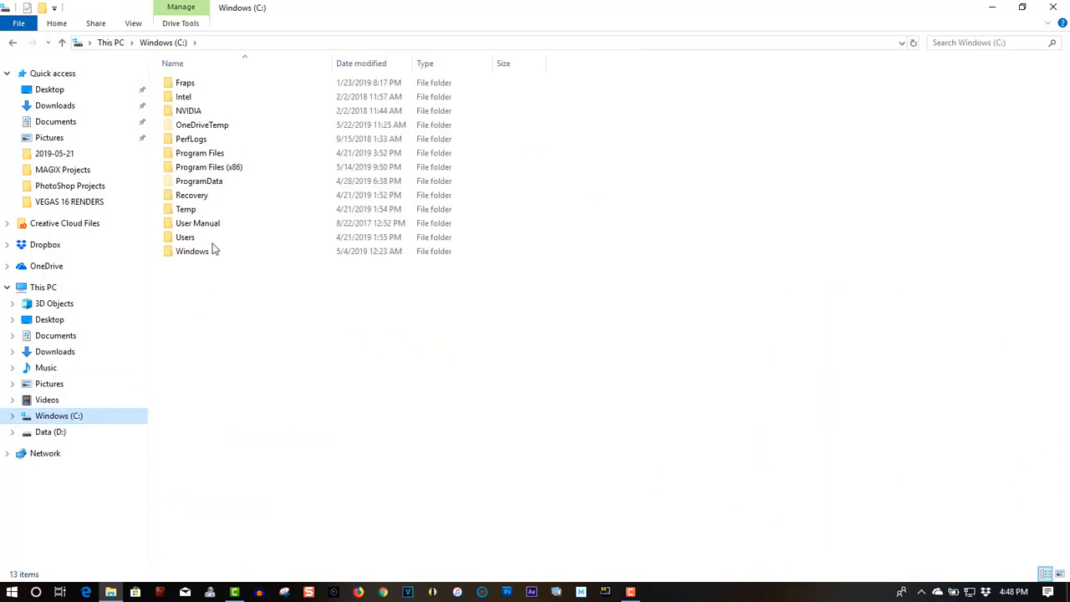
pyautogui.doubleClick(184, 237)
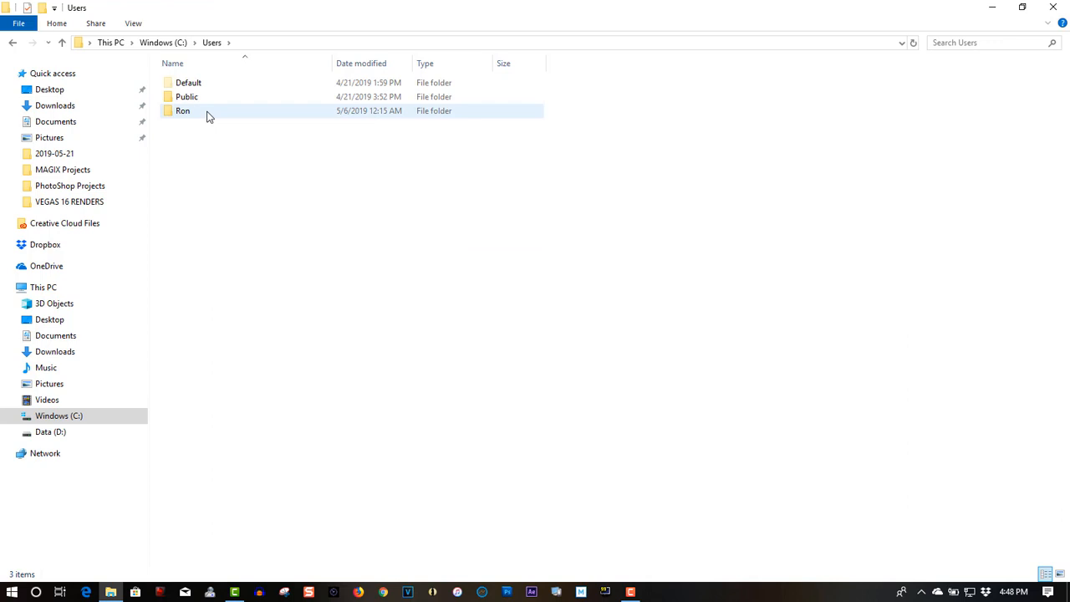
pyautogui.doubleClick(183, 110)
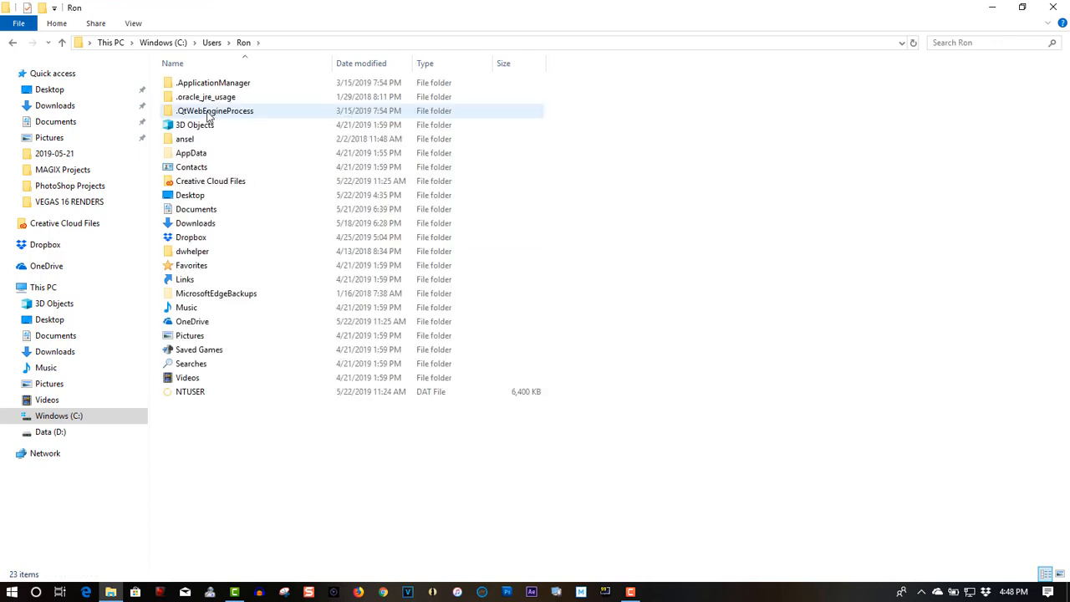
pyautogui.click(184, 138)
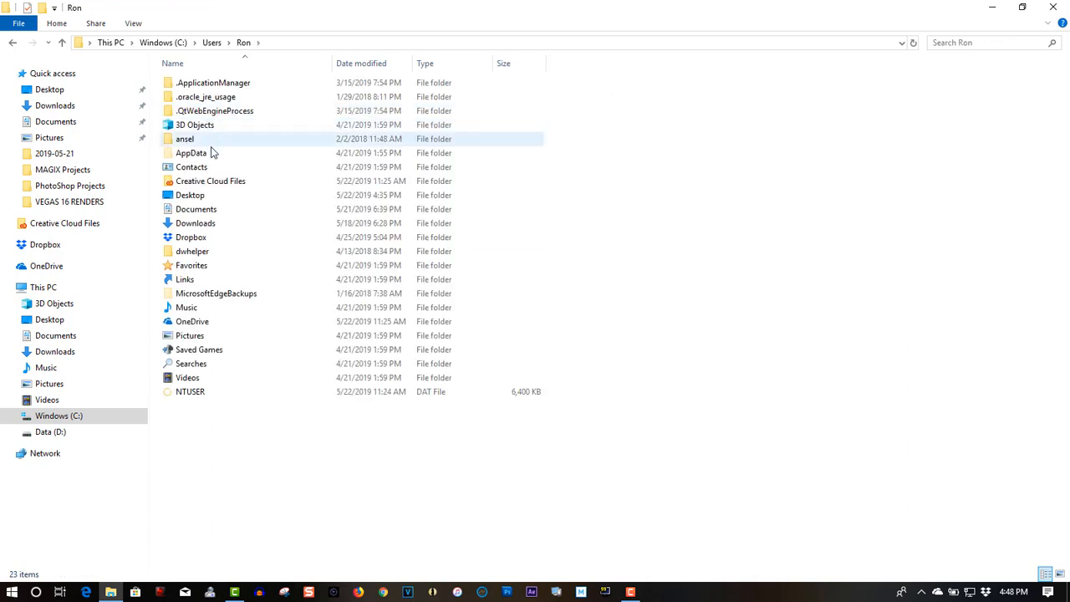
pyautogui.doubleClick(191, 153)
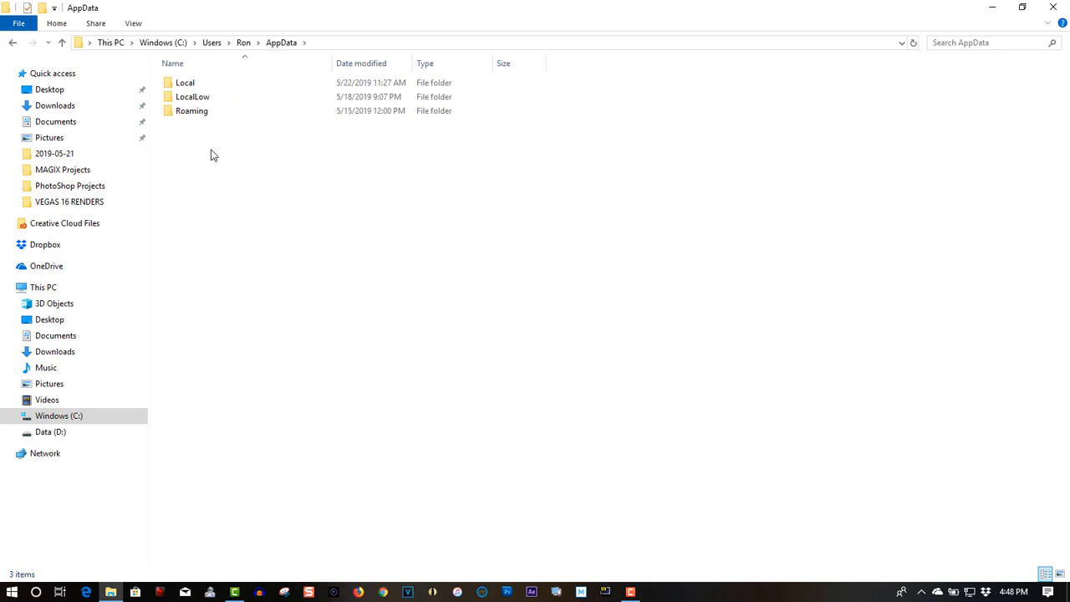
pyautogui.click(184, 82)
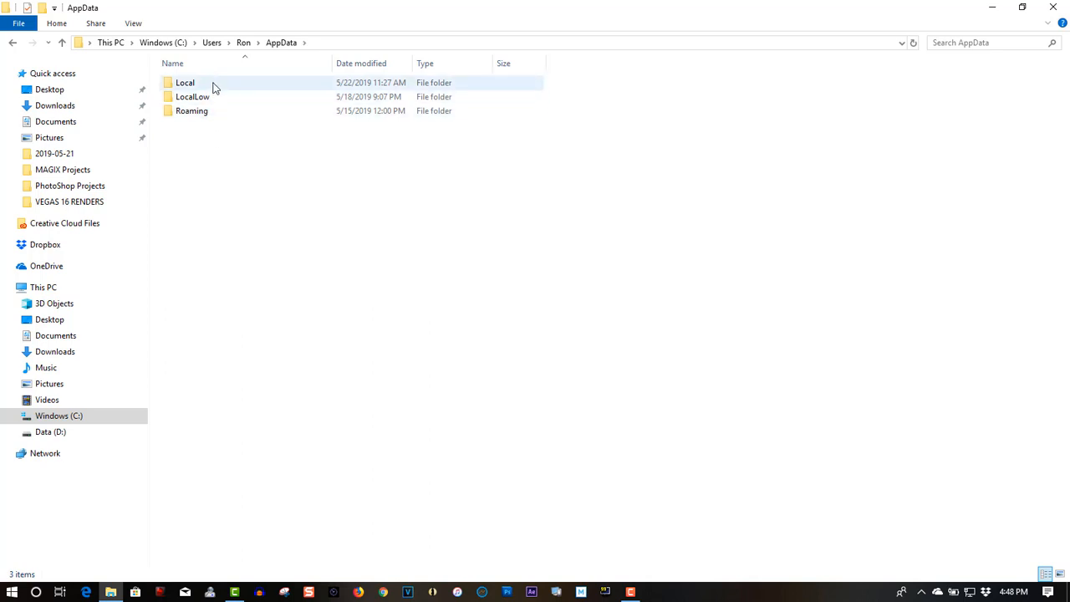
pyautogui.doubleClick(185, 82)
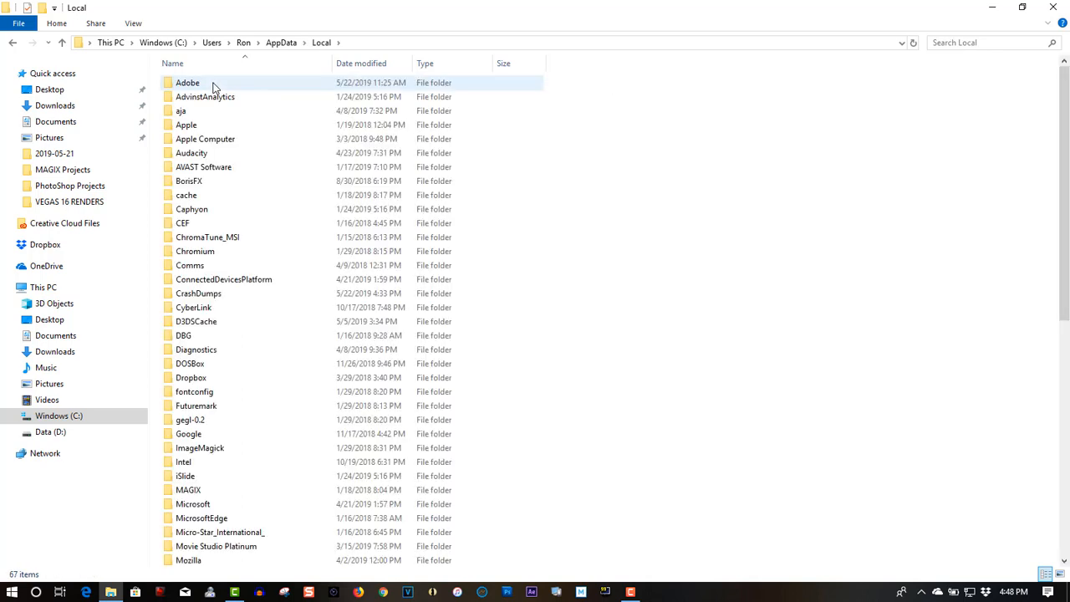
pyautogui.scroll(-3)
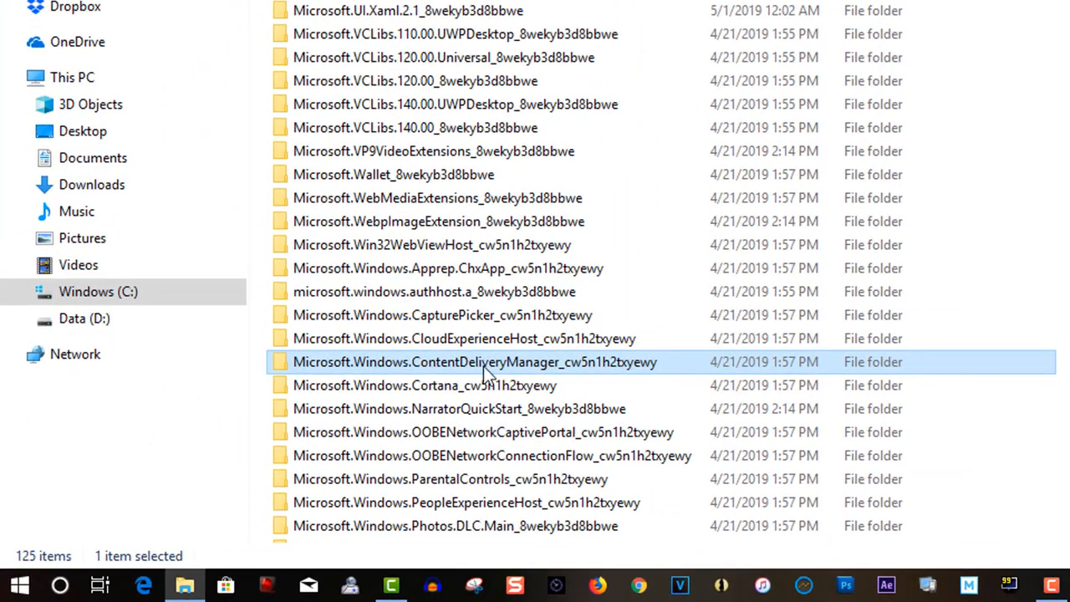
pyautogui.moveTo(664, 371)
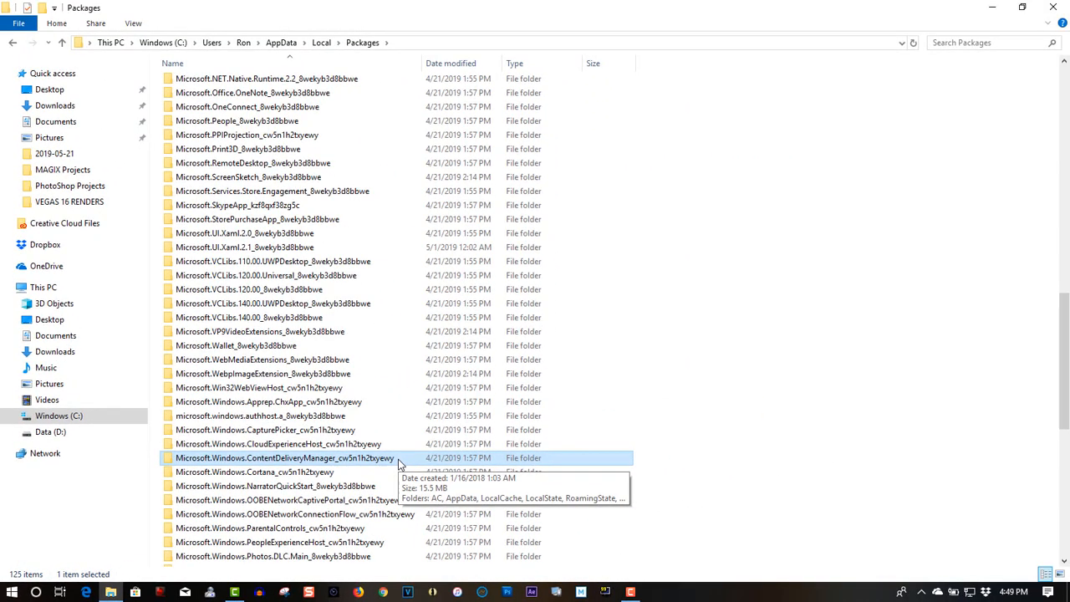
# Step: Open ContentDeliveryManager's LocalState\Assets folder and accept the security warning
pyautogui.doubleClick(284, 458)
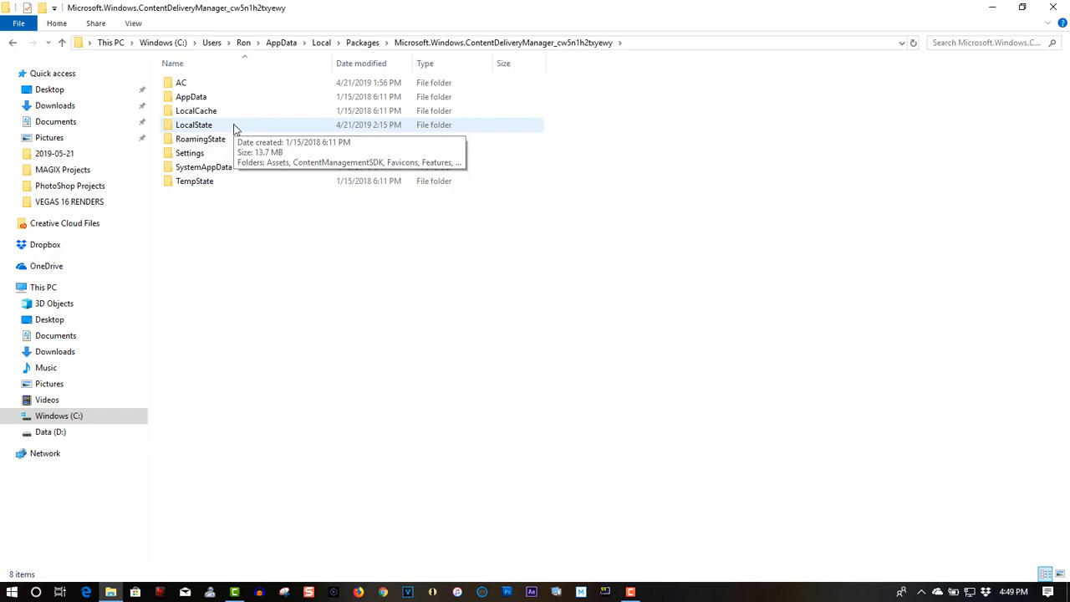
pyautogui.doubleClick(193, 125)
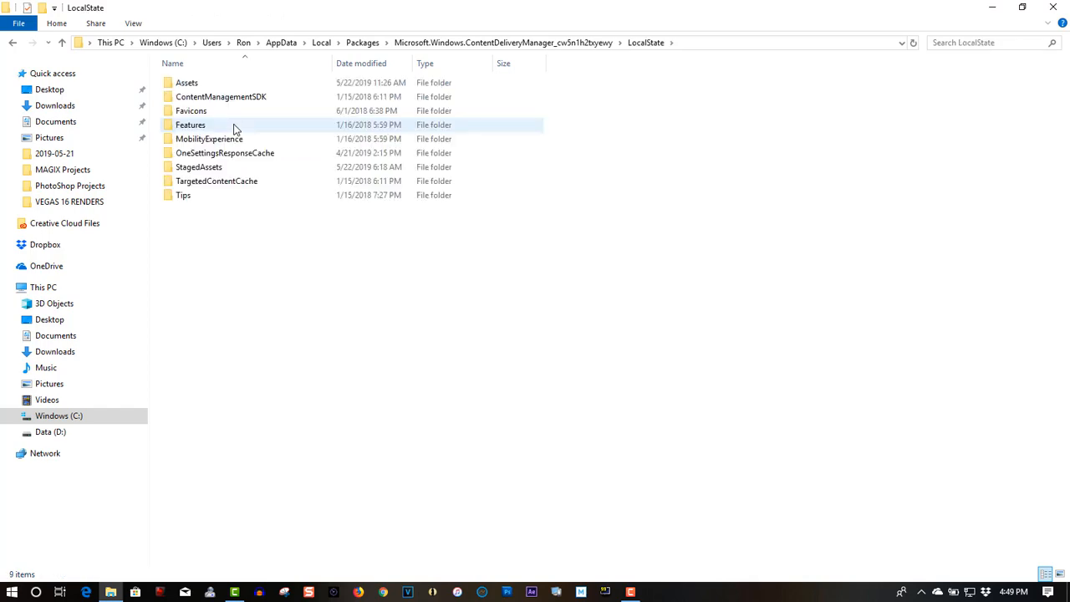
pyautogui.doubleClick(186, 82)
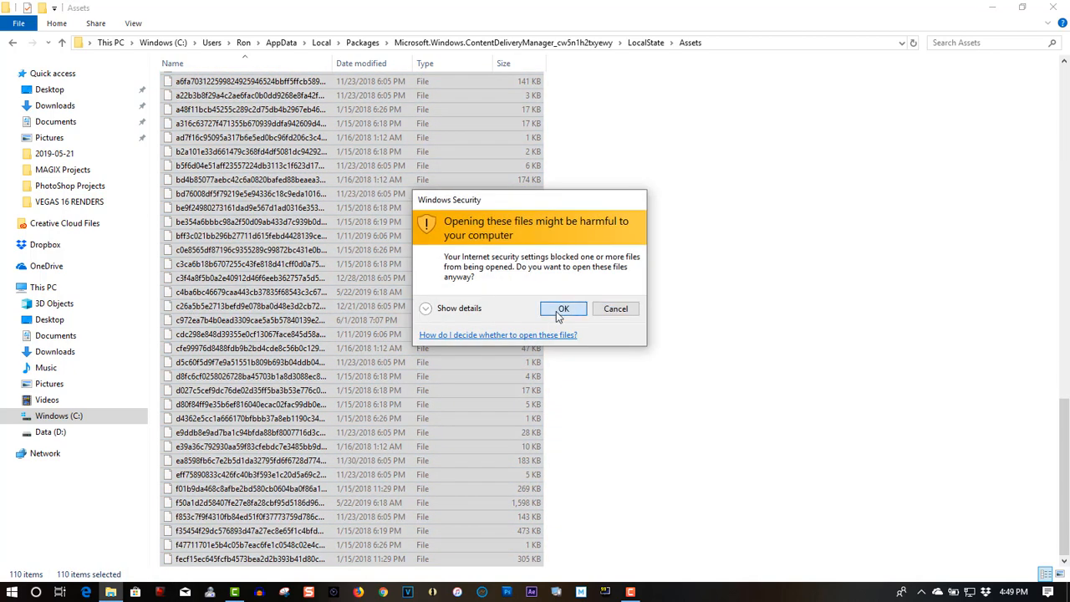
pyautogui.click(563, 308)
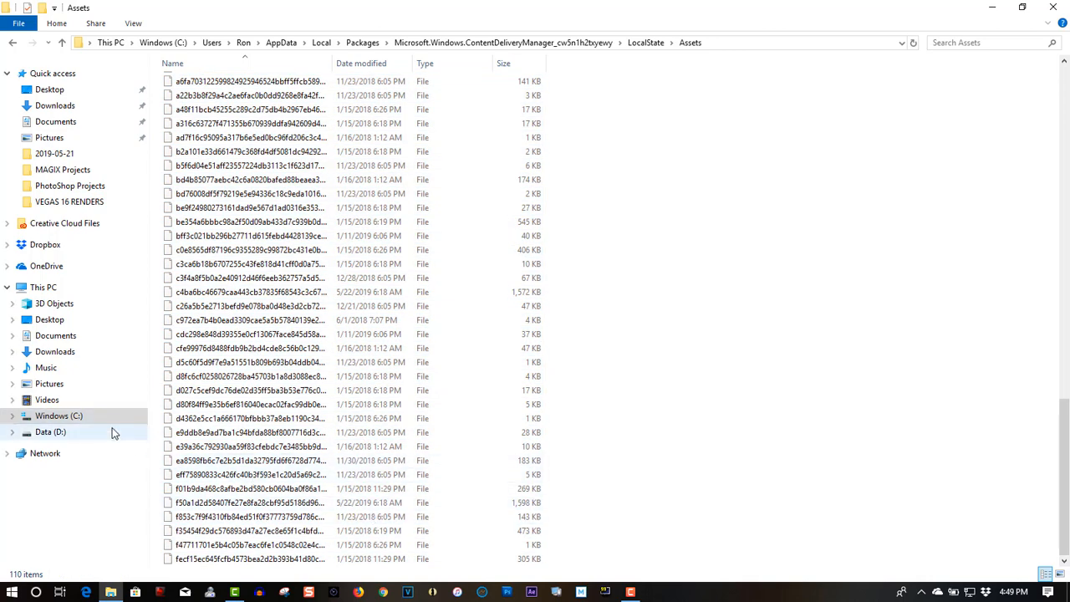
# Step: Create a folder named 1 on the Data (D:) drive
pyautogui.click(50, 432)
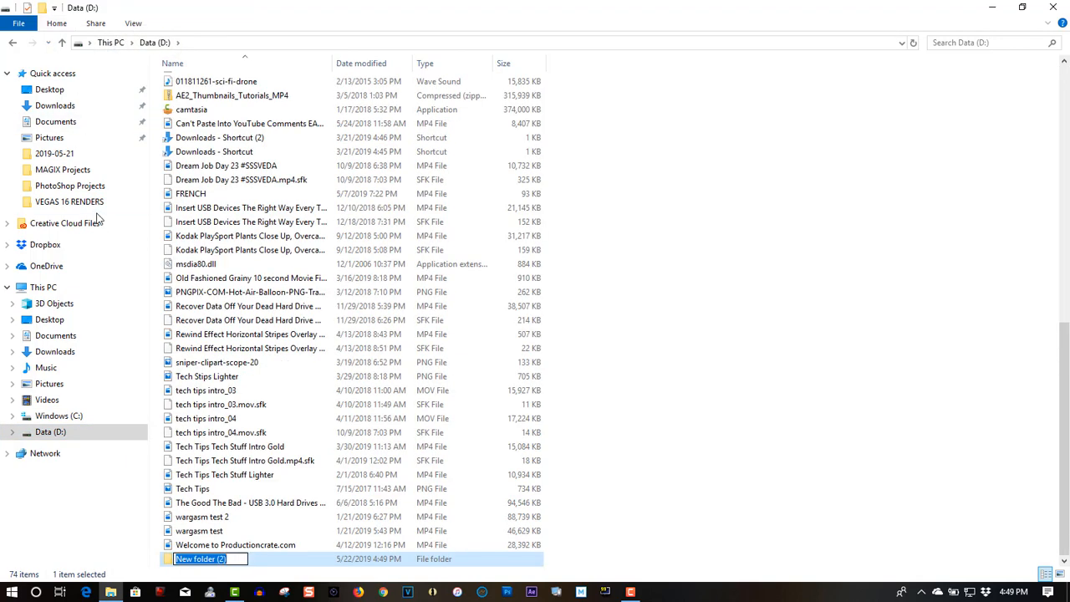
pyautogui.write('1')
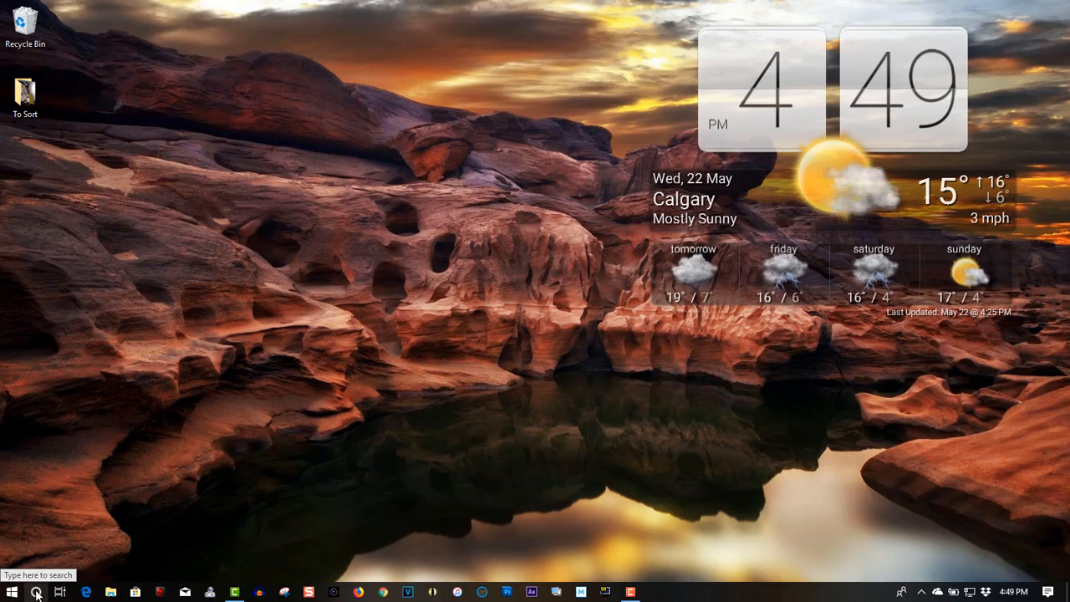
# Step: Open the Windows search box from the taskbar
pyautogui.click(36, 594)
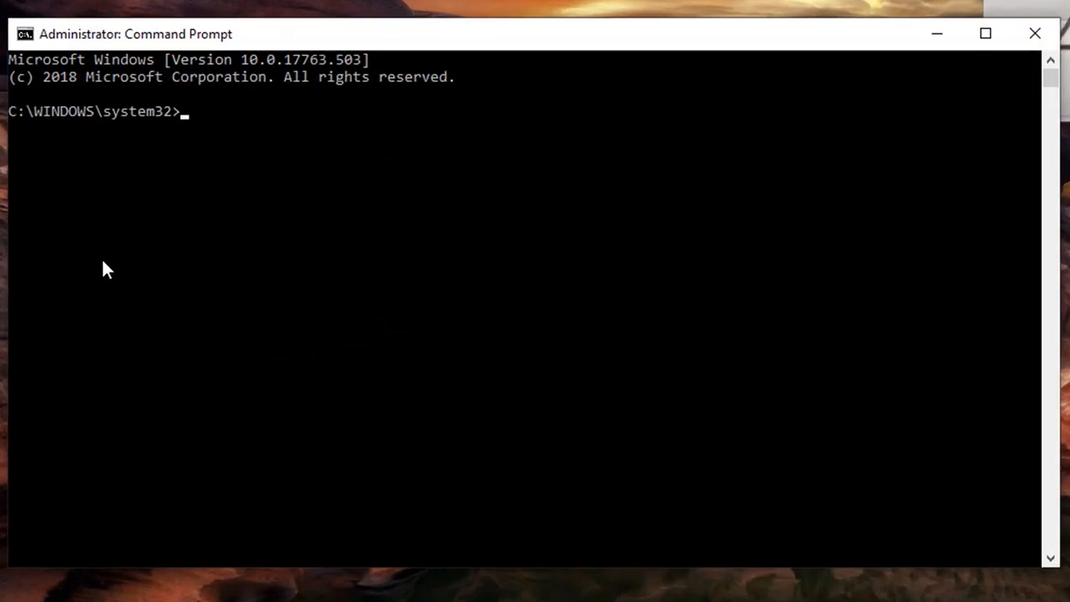
# Step: Switch to D:\1 and run ren *.* *.jpg to add .jpg extensions
pyautogui.write('d:')
pyautogui.write('cd')
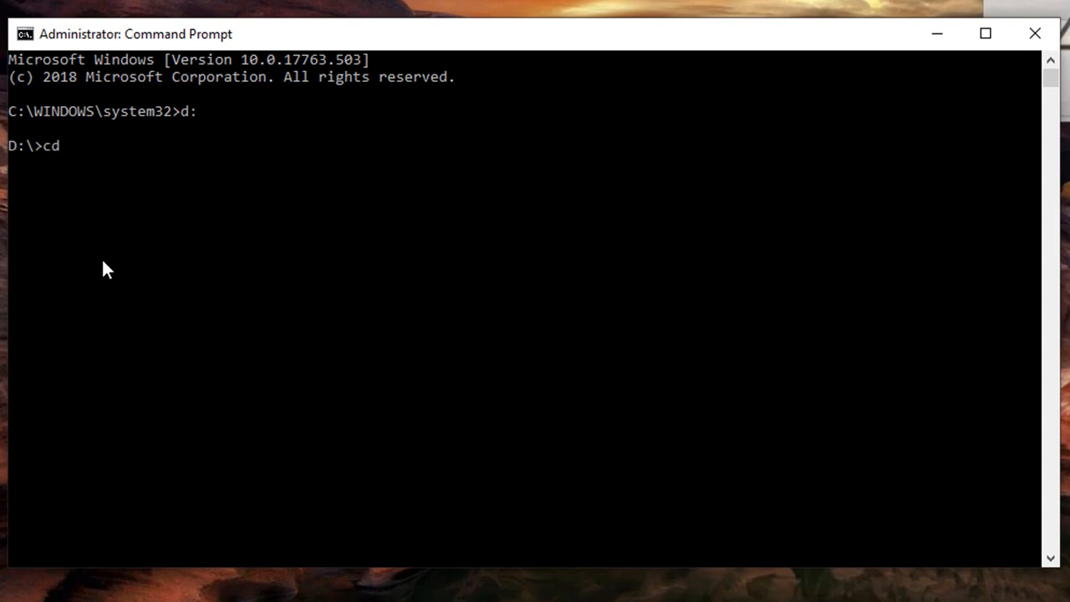
pyautogui.write('1')
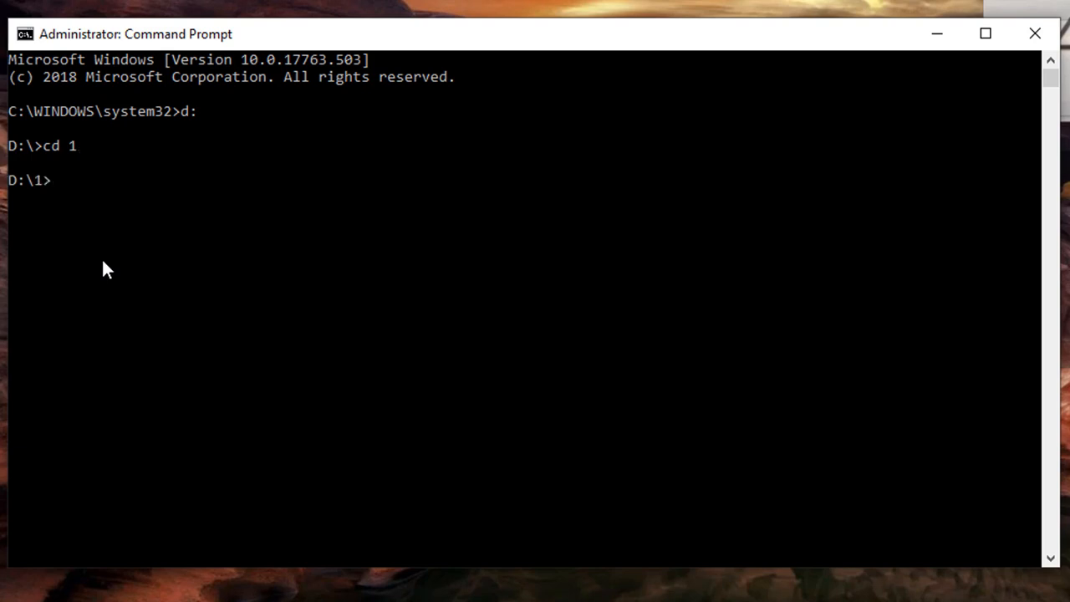
pyautogui.write('re')
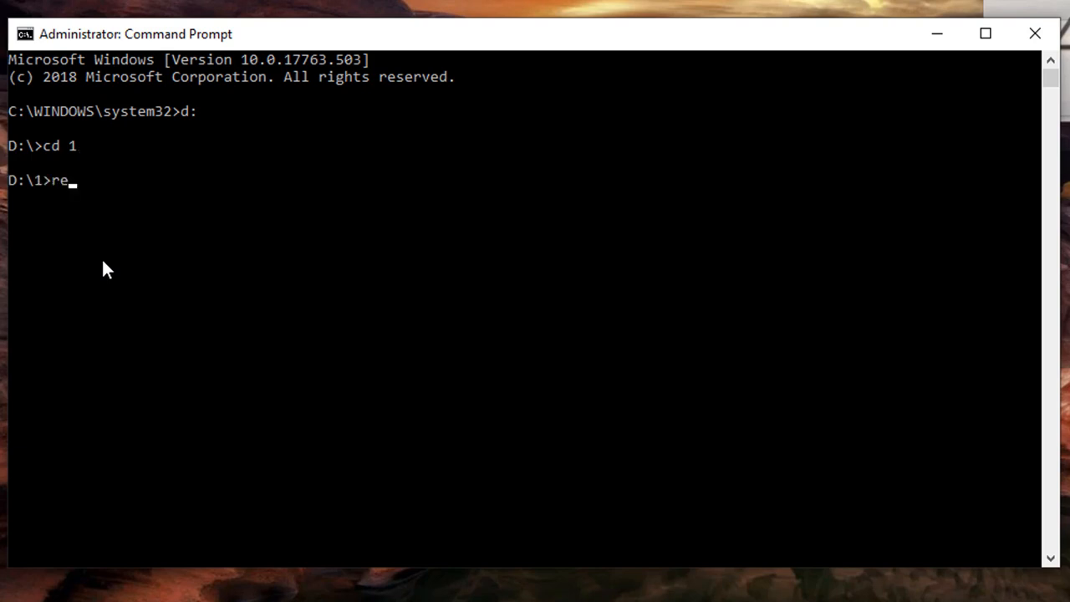
pyautogui.write('n')
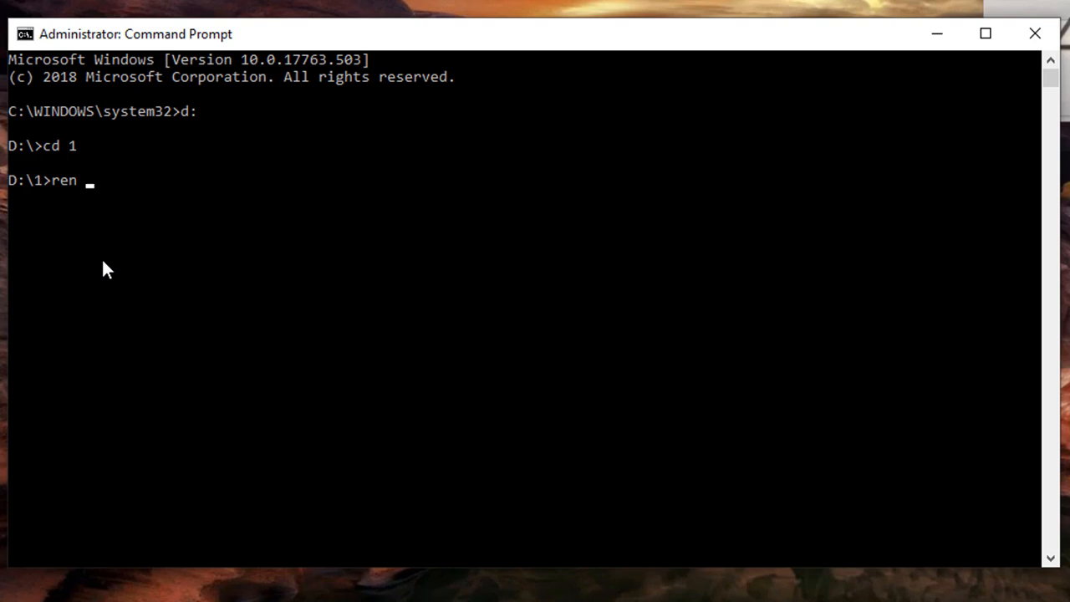
pyautogui.write('*.')
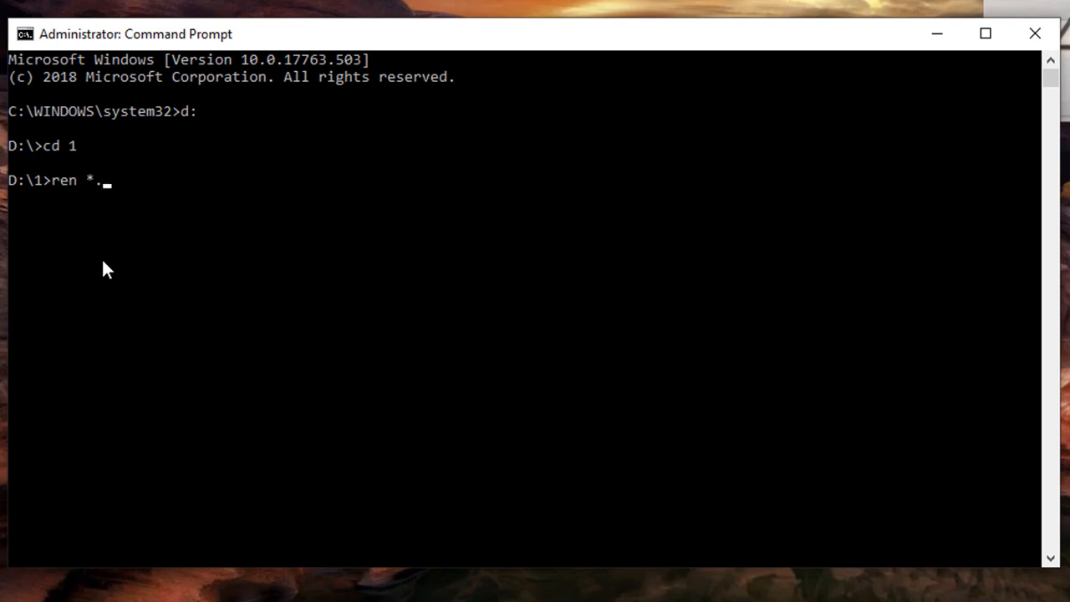
pyautogui.write('*')
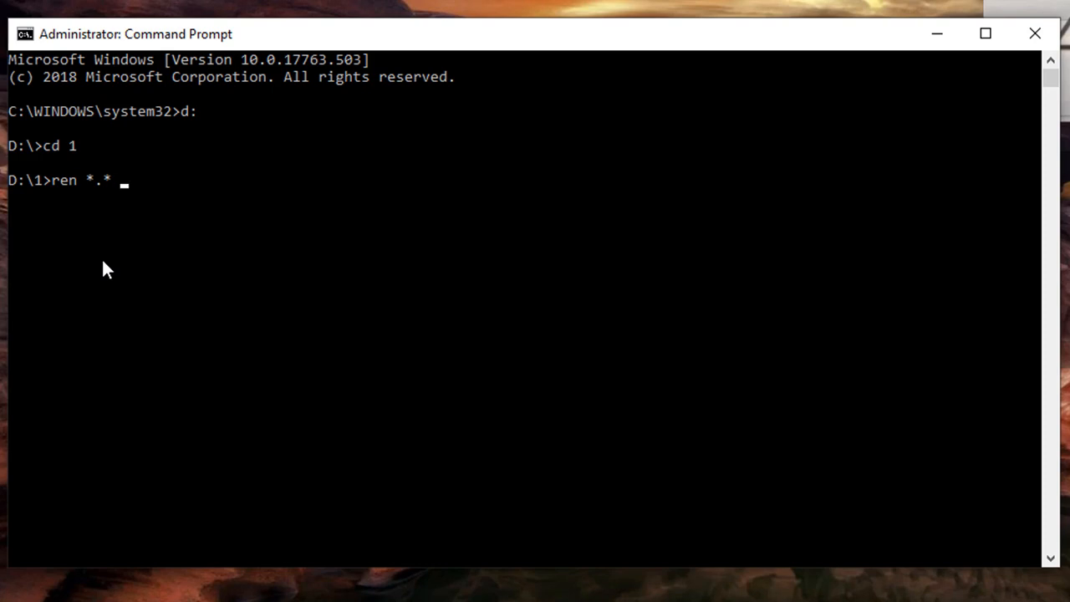
pyautogui.write('*.')
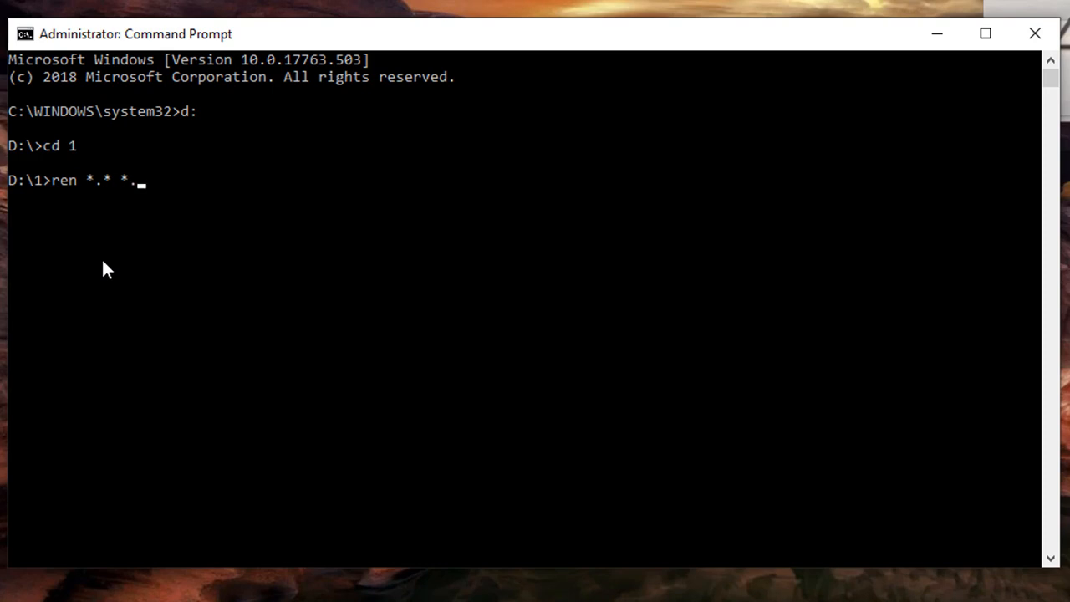
pyautogui.write('jp')
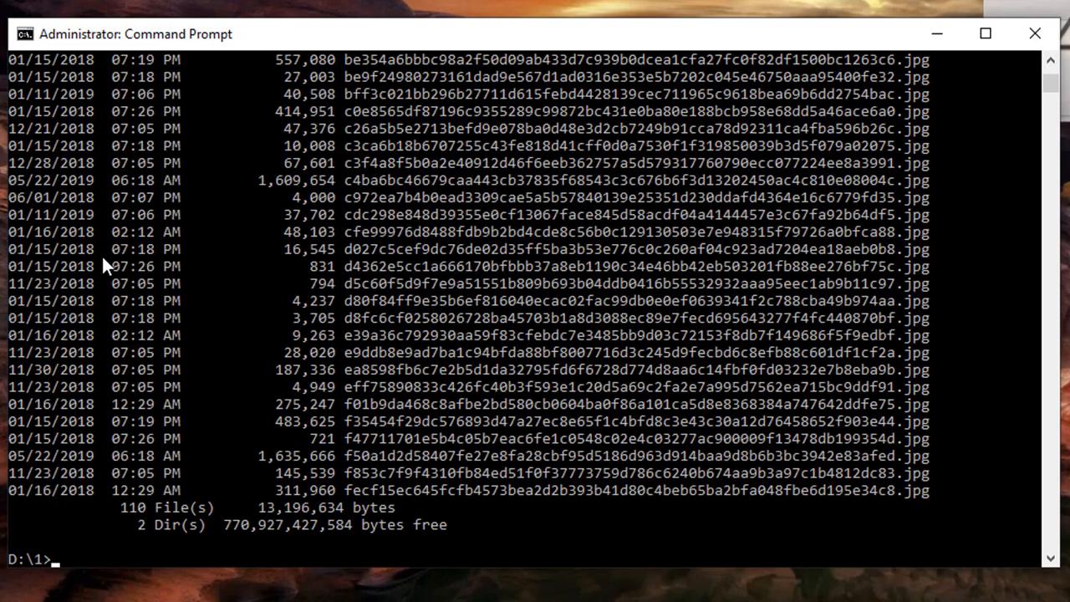
pyautogui.moveTo(907, 491)
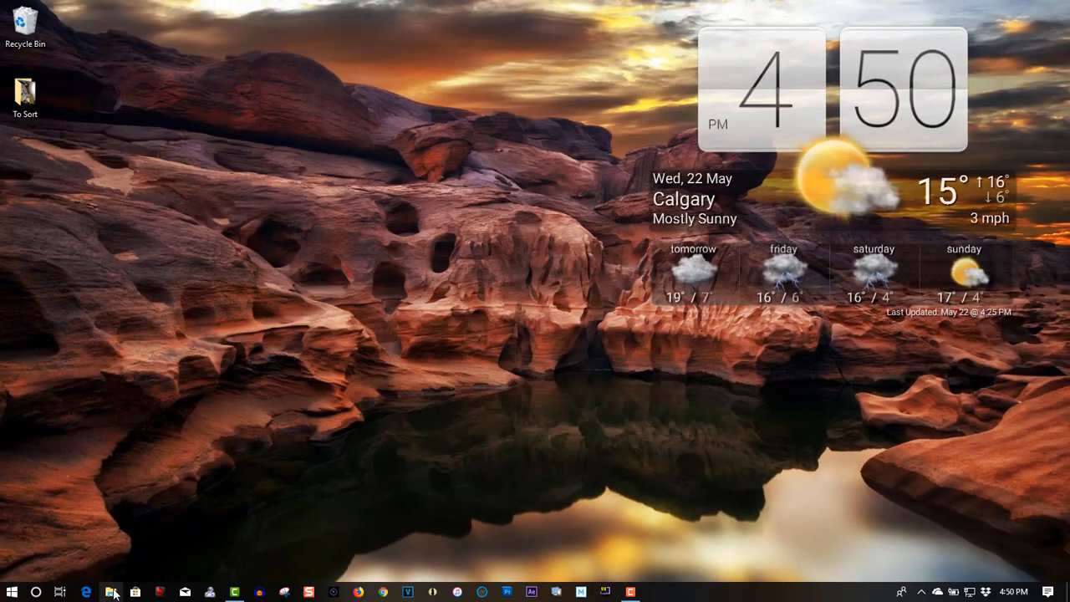
# Step: Browse D:\1 thumbnails and open the starry mountain river image
pyautogui.click(111, 592)
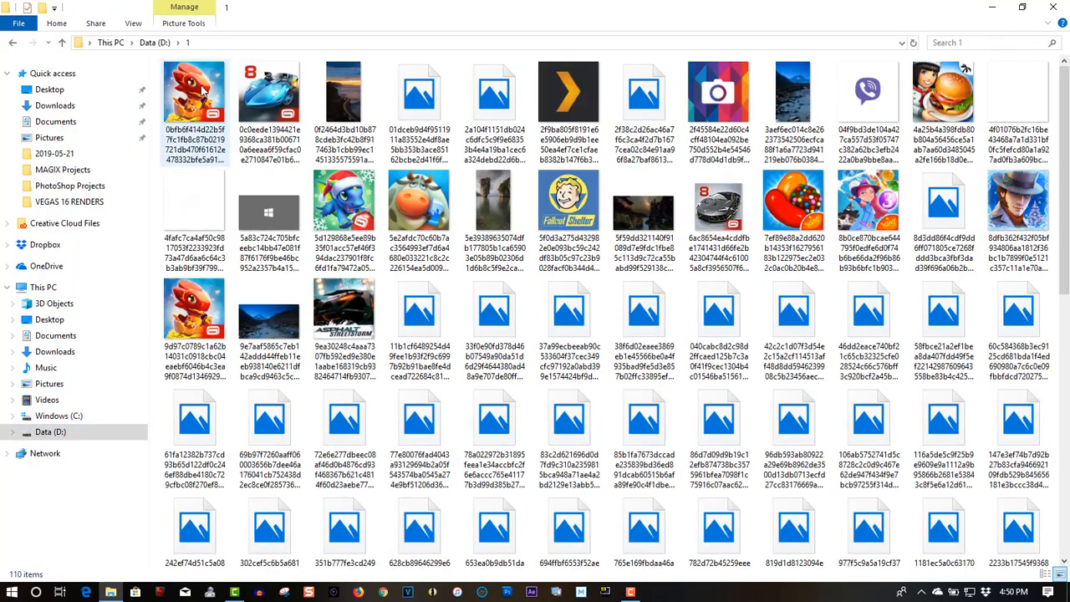
pyautogui.scroll(-3)
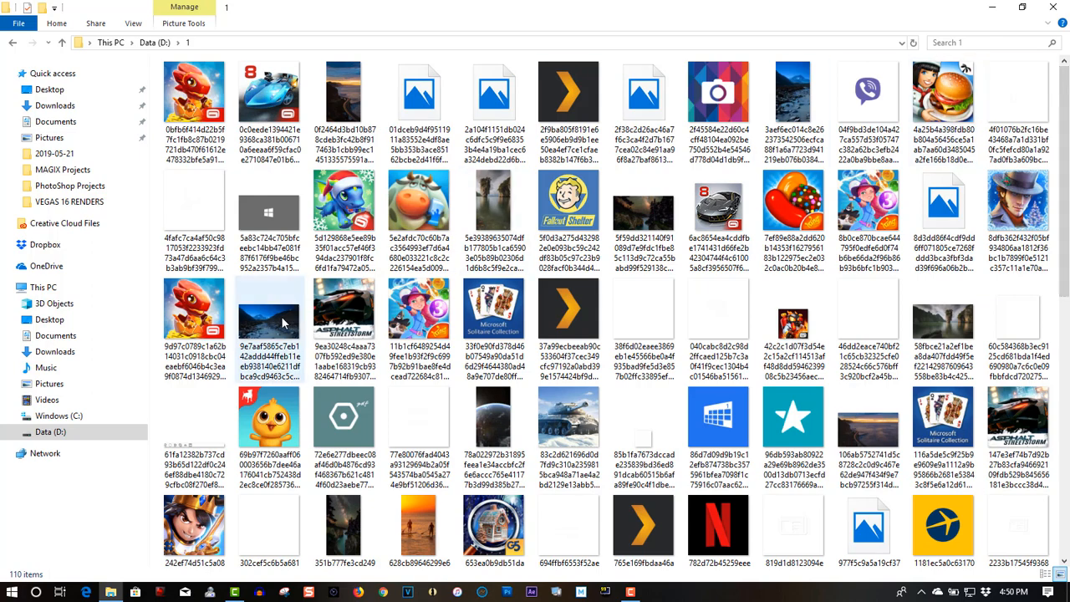
pyautogui.click(344, 92)
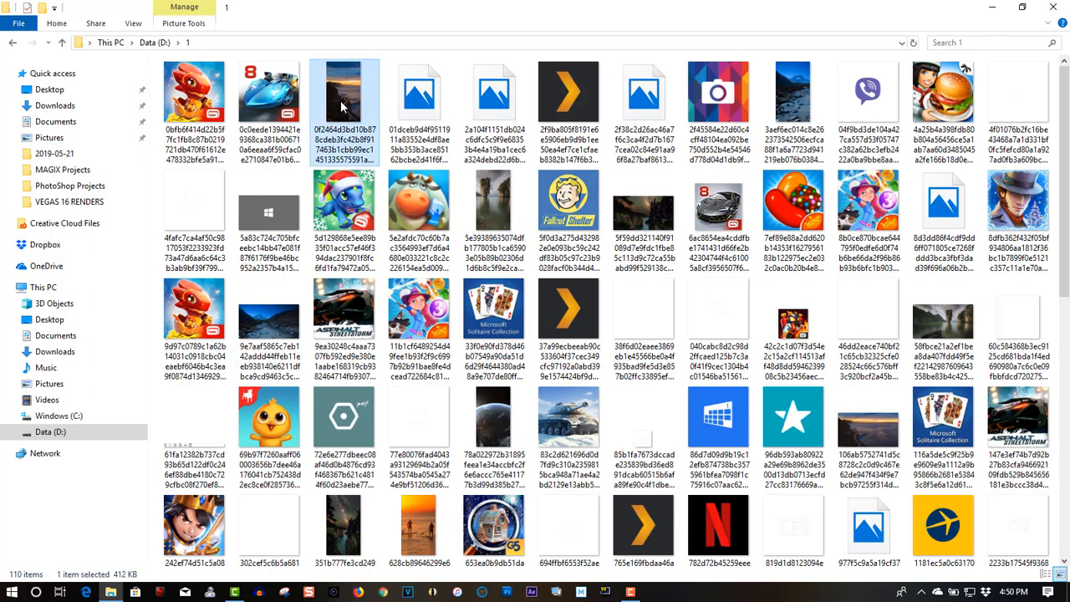
pyautogui.doubleClick(343, 92)
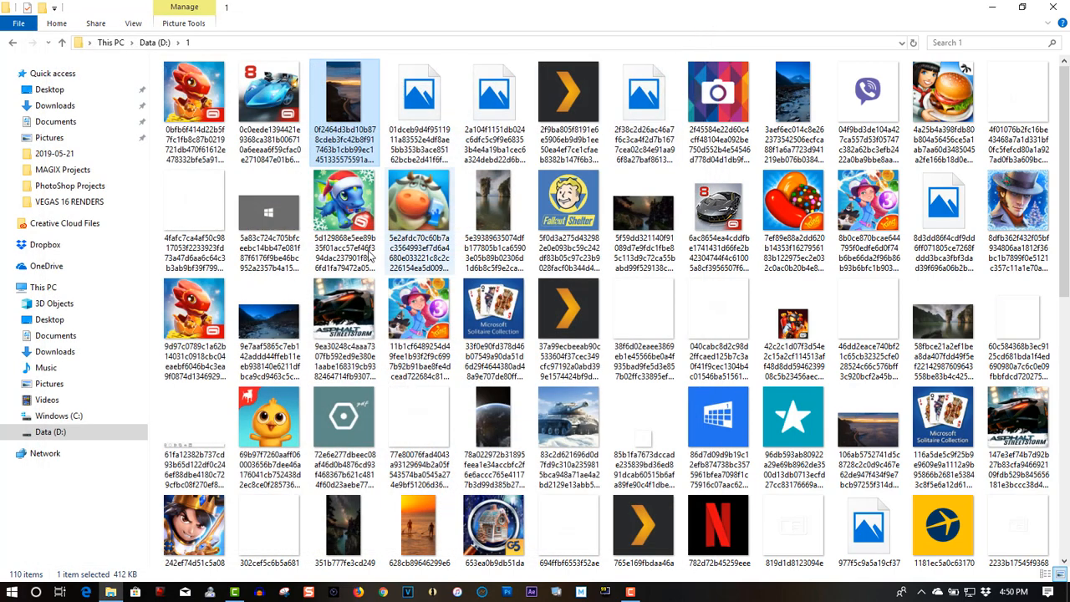
pyautogui.moveTo(269, 322)
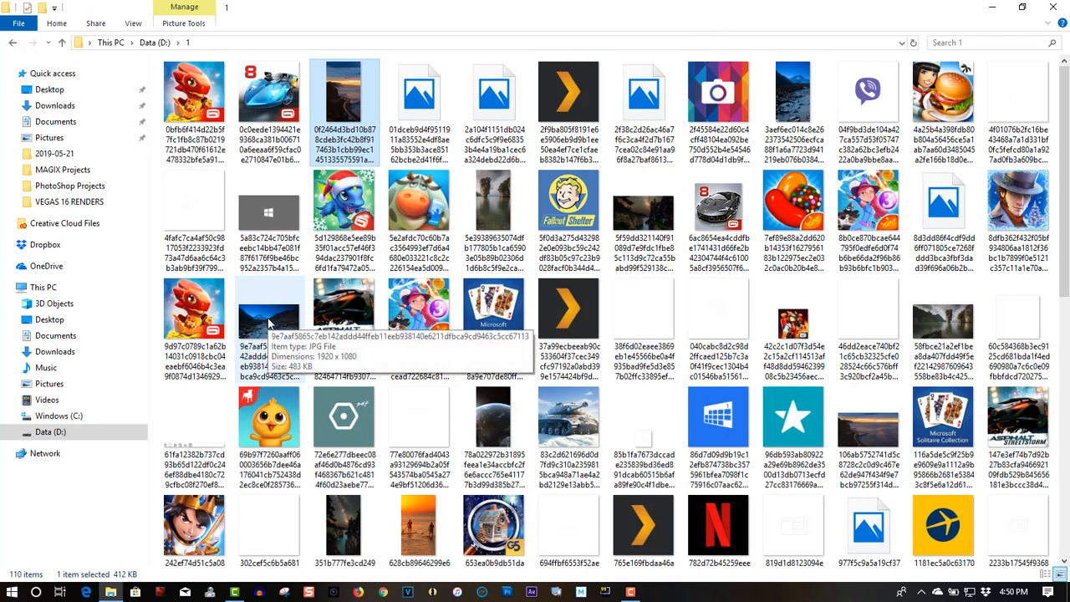
pyautogui.doubleClick(269, 318)
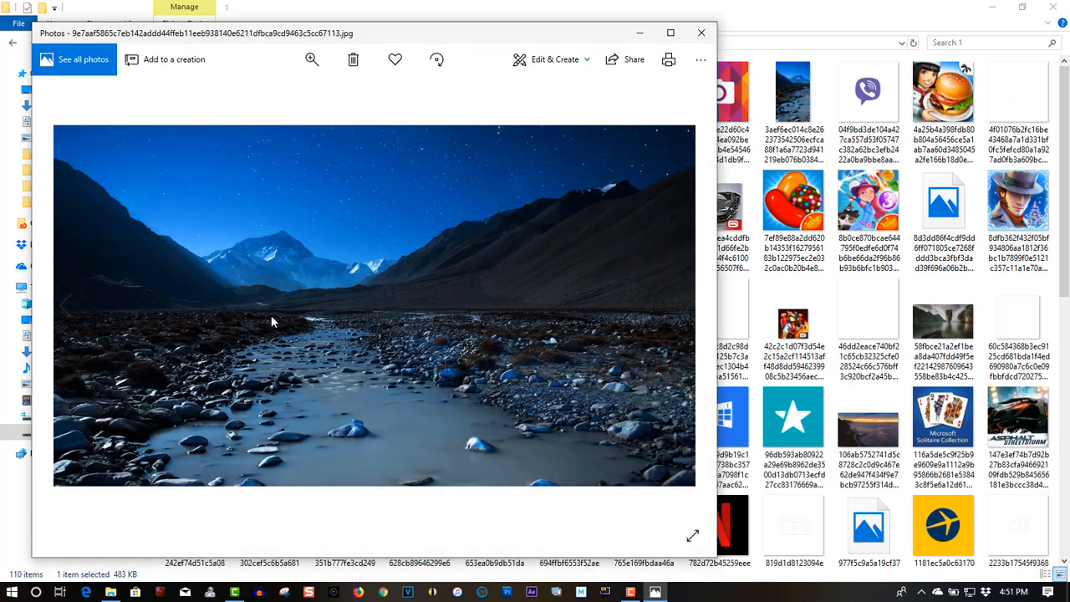
# Step: Set the mountain picture as desktop background from its right-click menu, then close Photos
pyautogui.rightClick(272, 321)
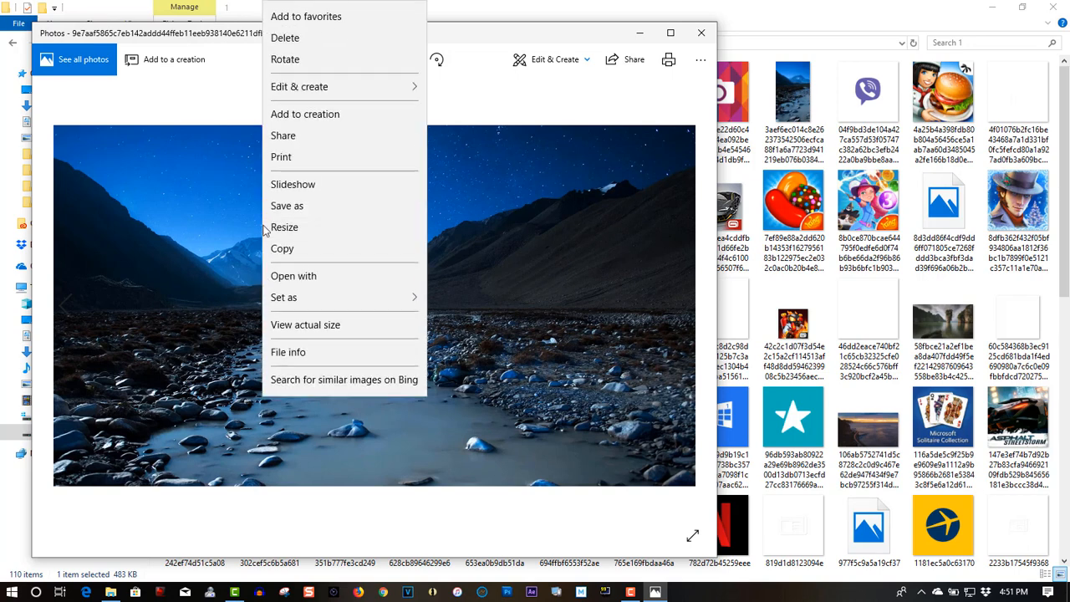
pyautogui.moveTo(284, 297)
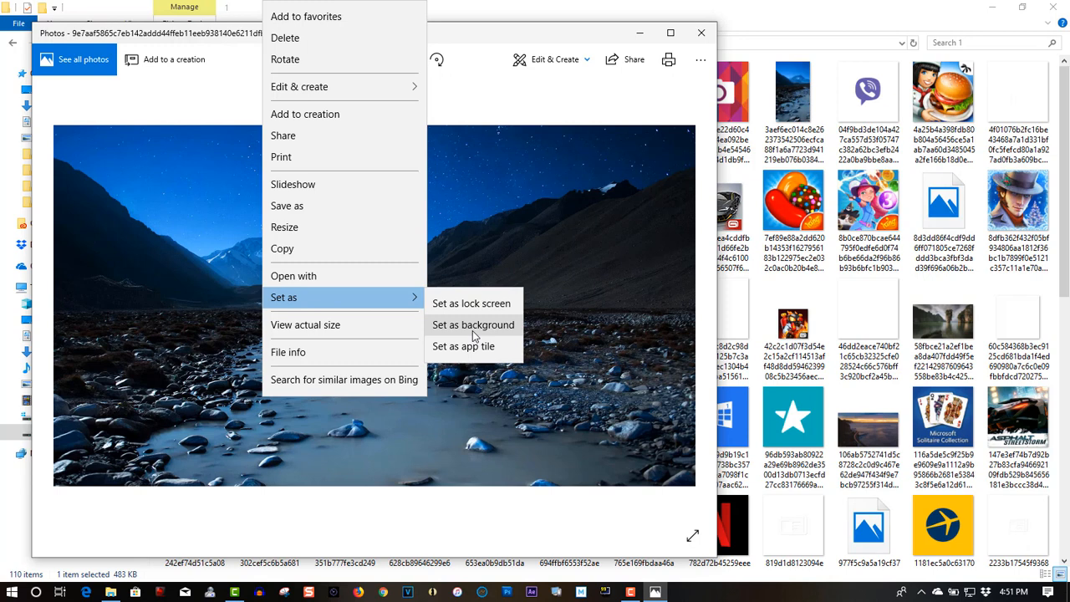
pyautogui.moveTo(489, 250)
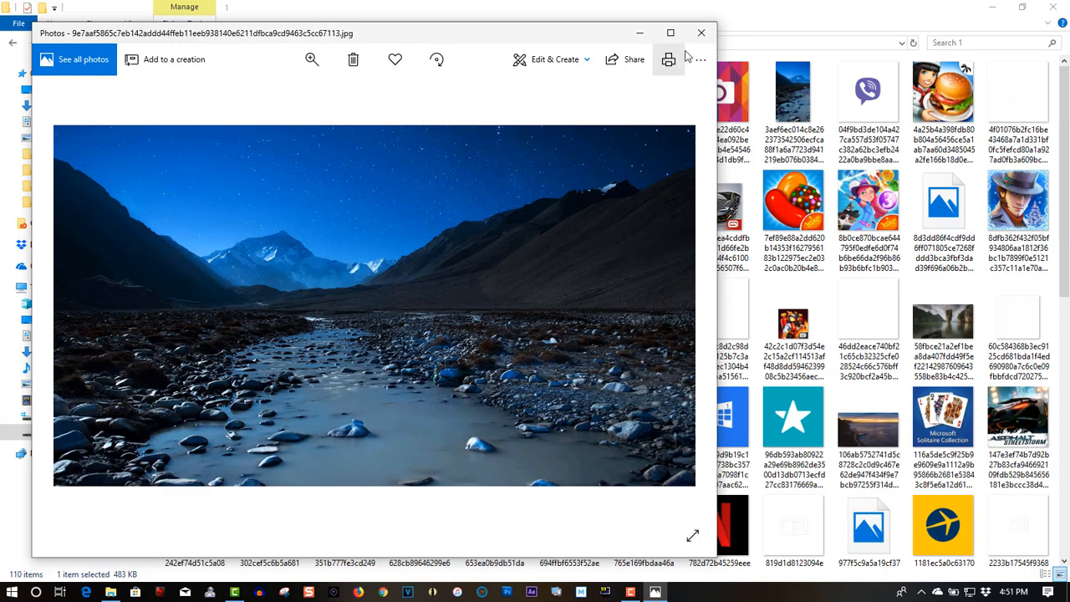
pyautogui.click(701, 33)
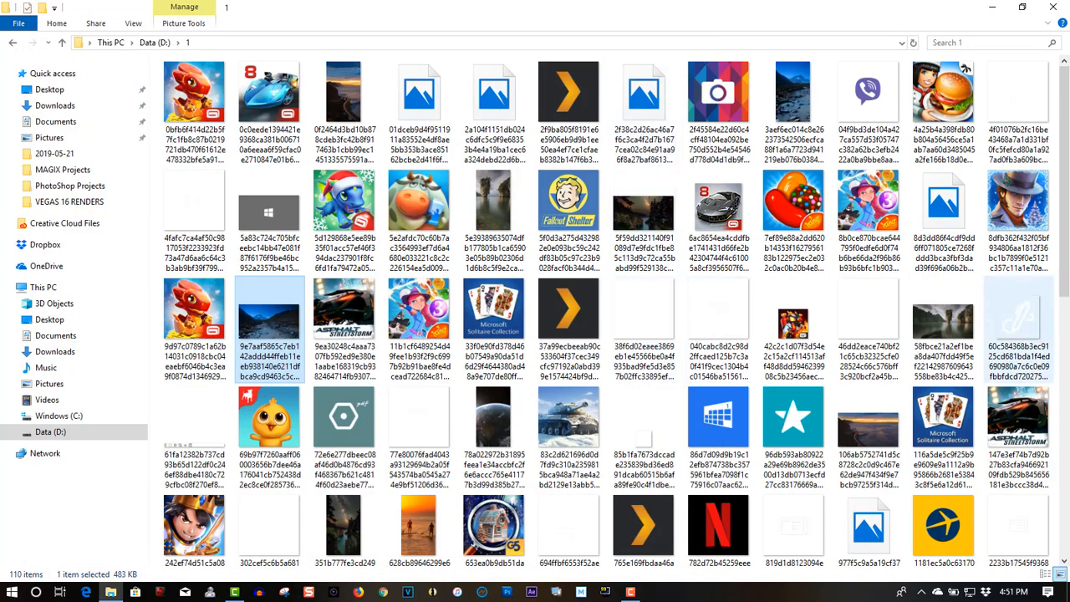